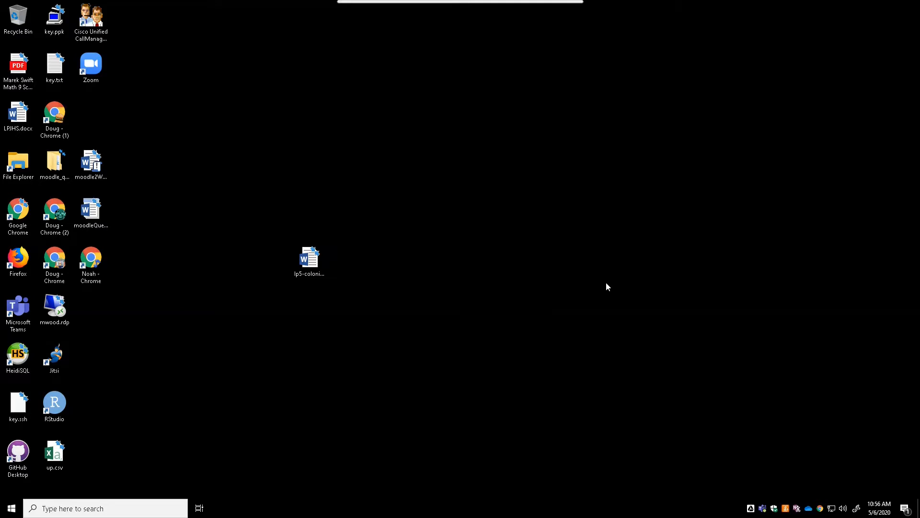
mouse_move(633, 287)
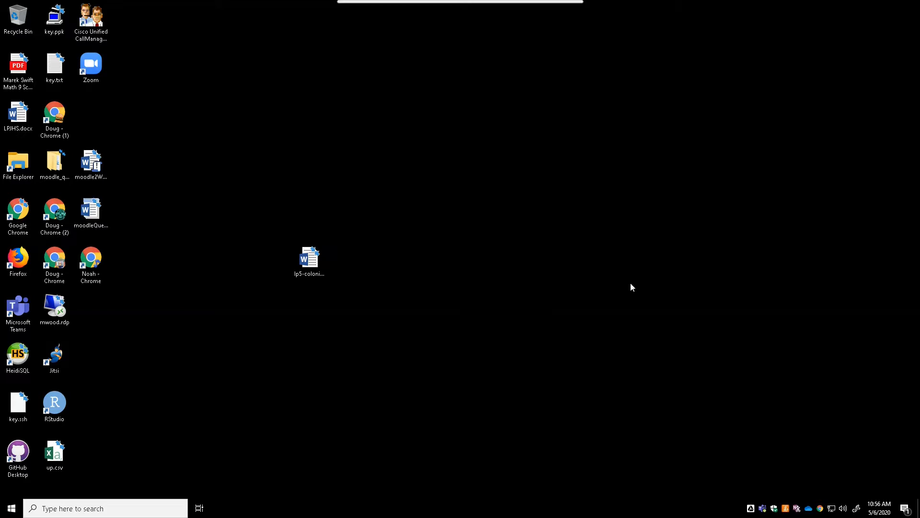
mouse_move(660, 285)
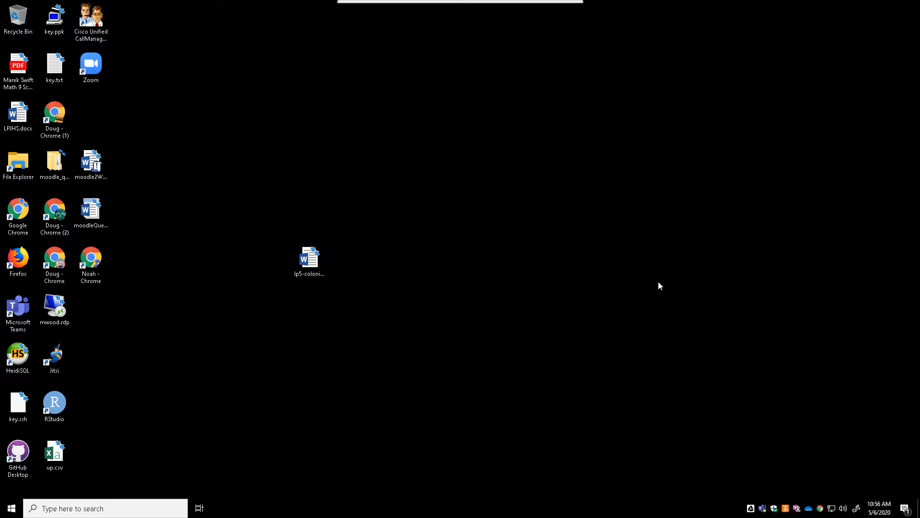
mouse_move(363, 385)
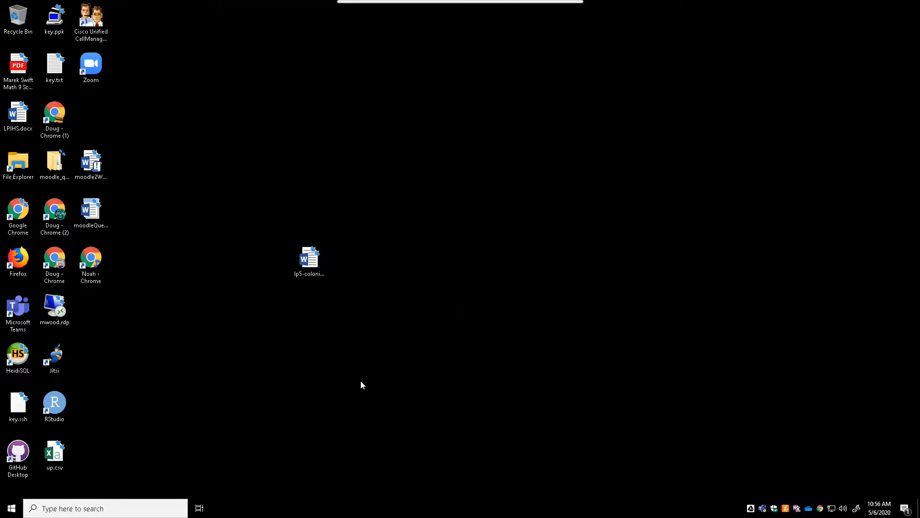
mouse_move(329, 384)
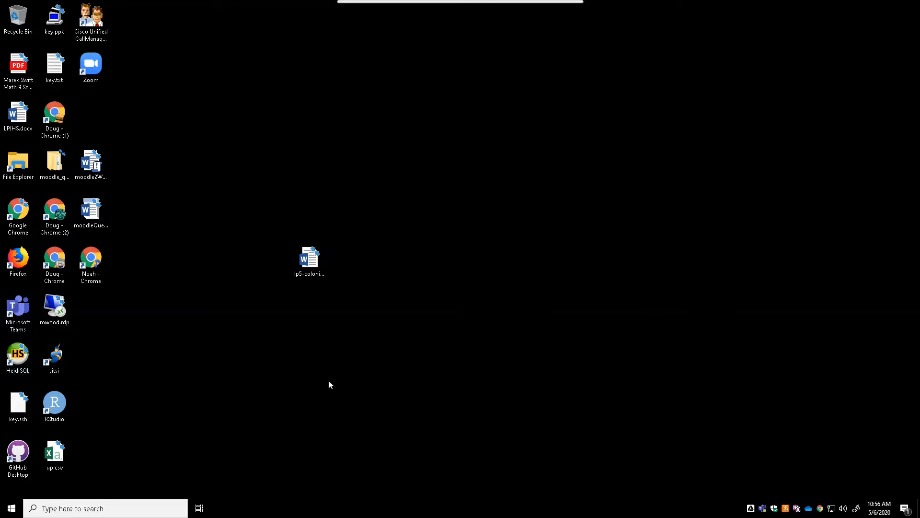
mouse_move(763, 508)
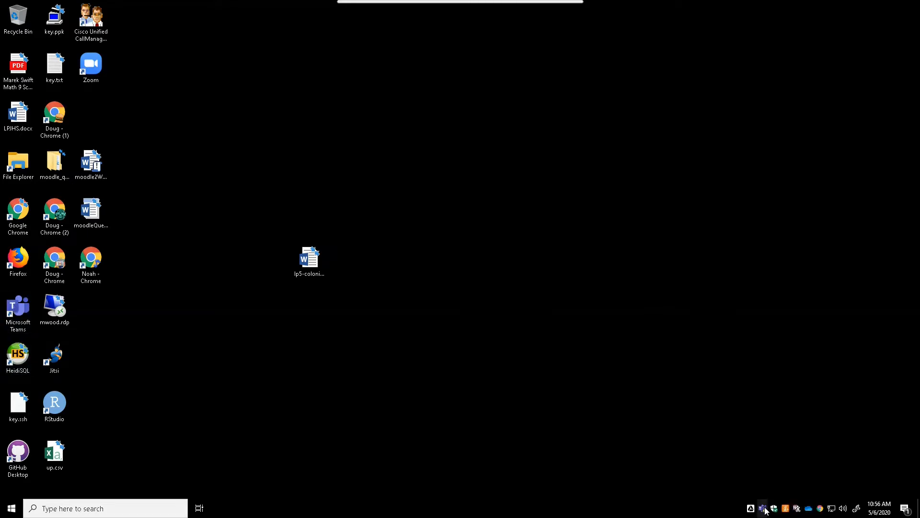
mouse_move(766, 509)
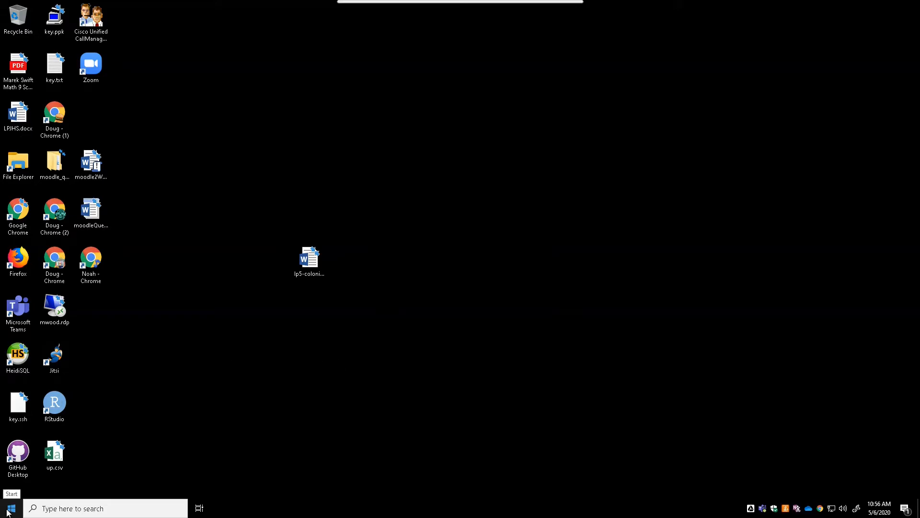
- Launch Outlook and switch to the calendar day view for May 6, 2020
click(8, 509)
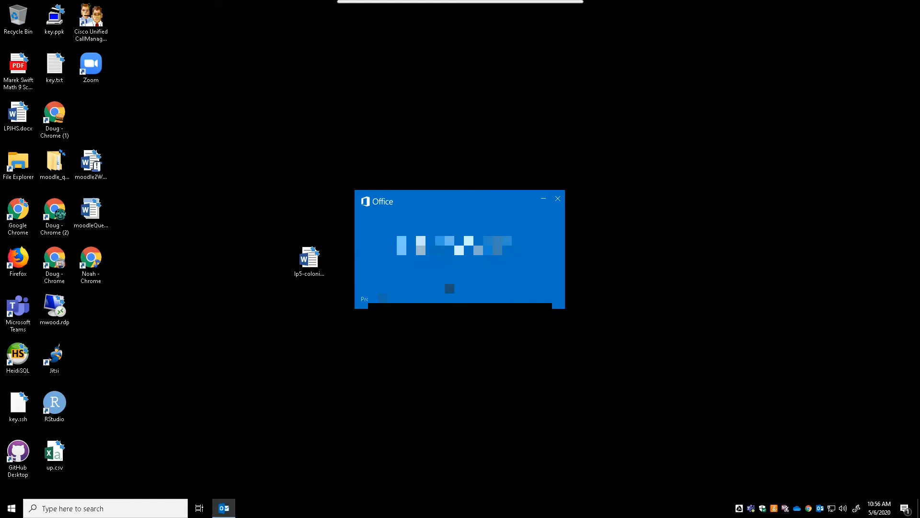
click(224, 508)
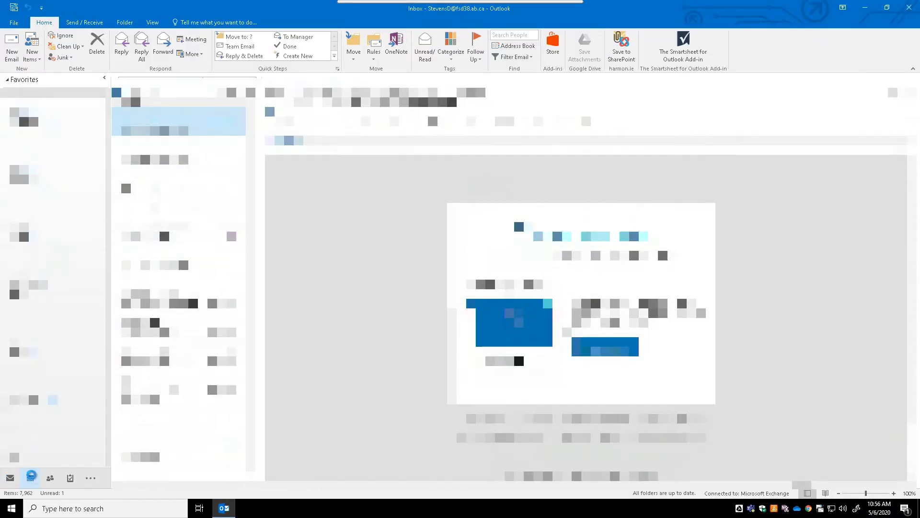
click(30, 477)
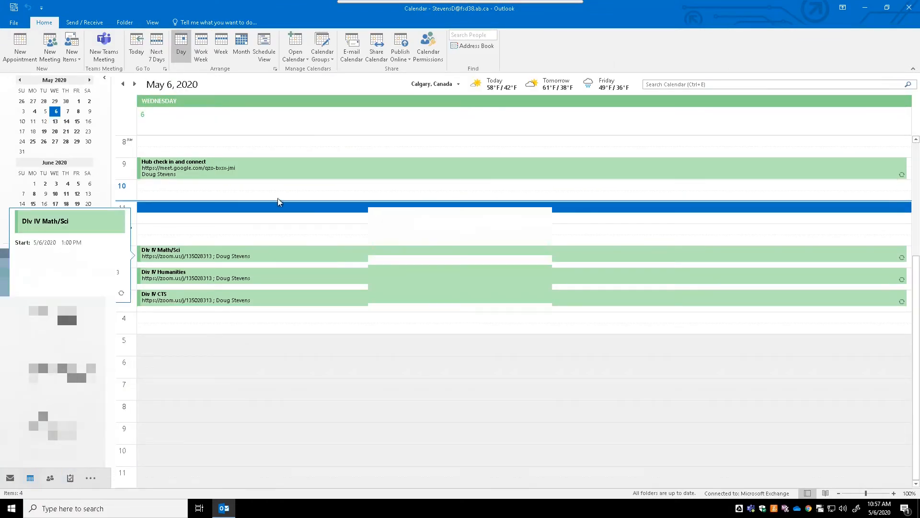
- Create a new Teams meeting for May 6, 2020, 11:00–11:30 AM from the Home ribbon
click(104, 47)
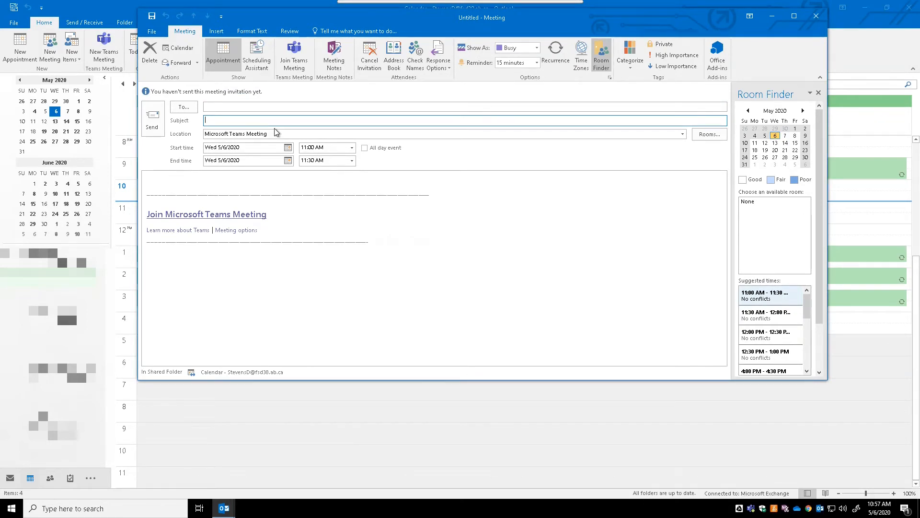
- Enter 'Idaho' as the meeting subject
text(Idaho)
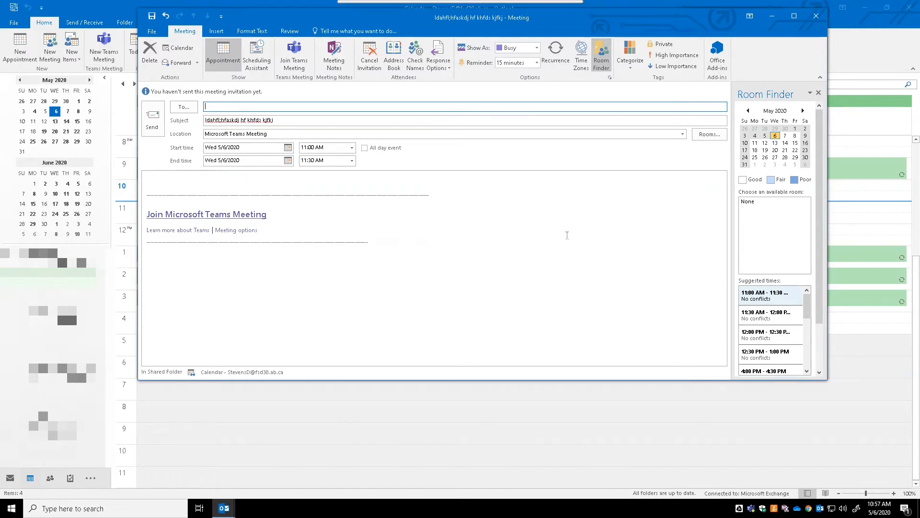
mouse_move(327, 299)
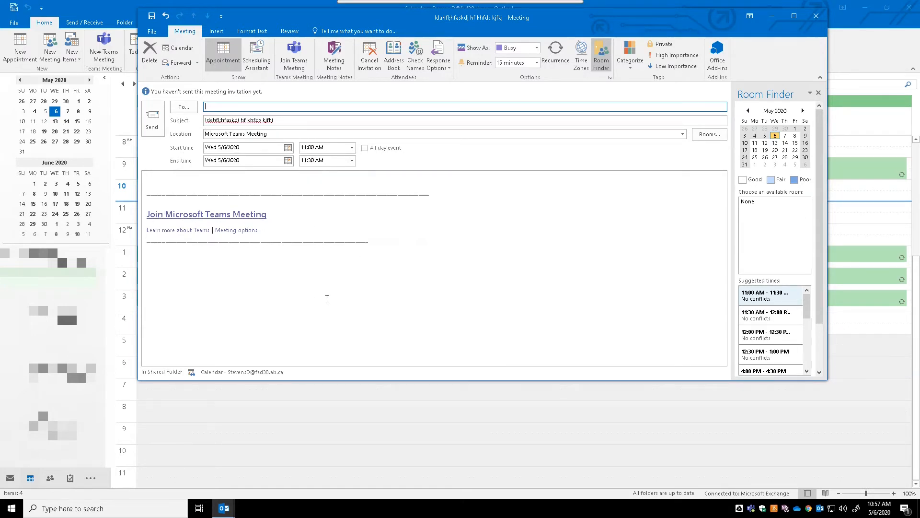
mouse_move(238, 276)
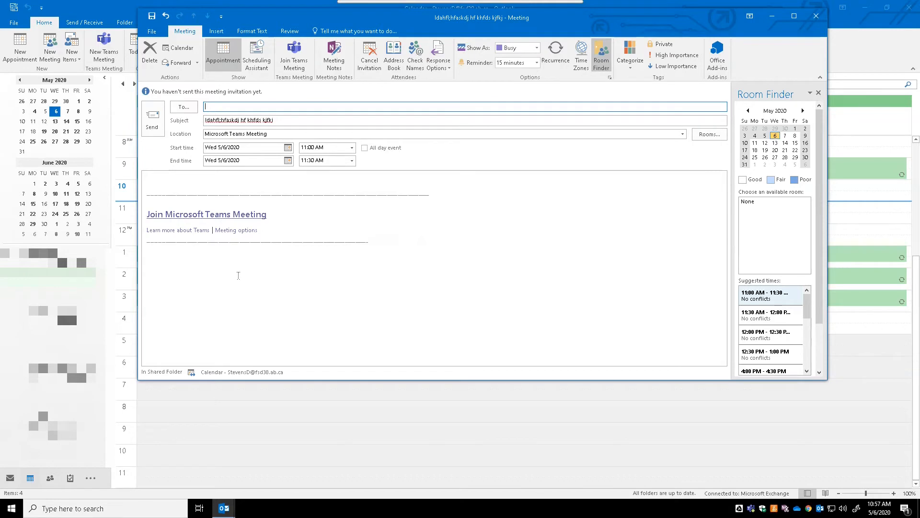
mouse_move(235, 276)
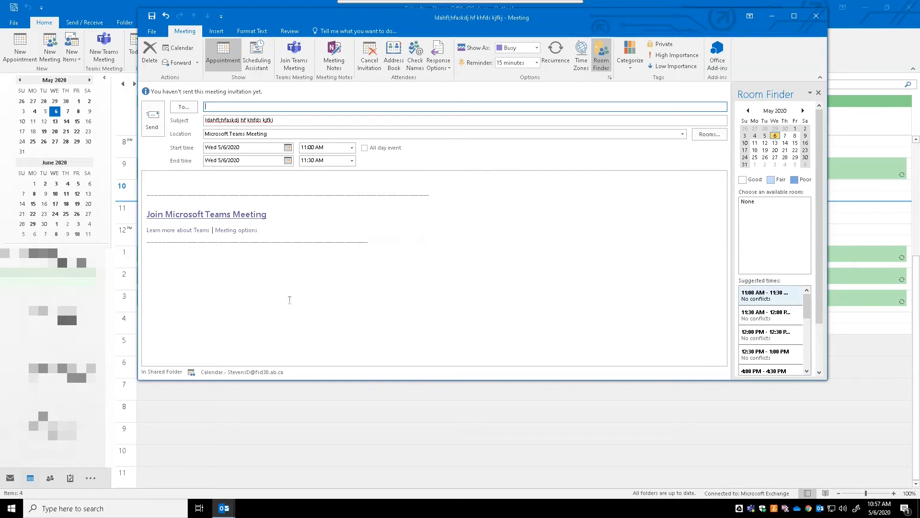
mouse_move(299, 360)
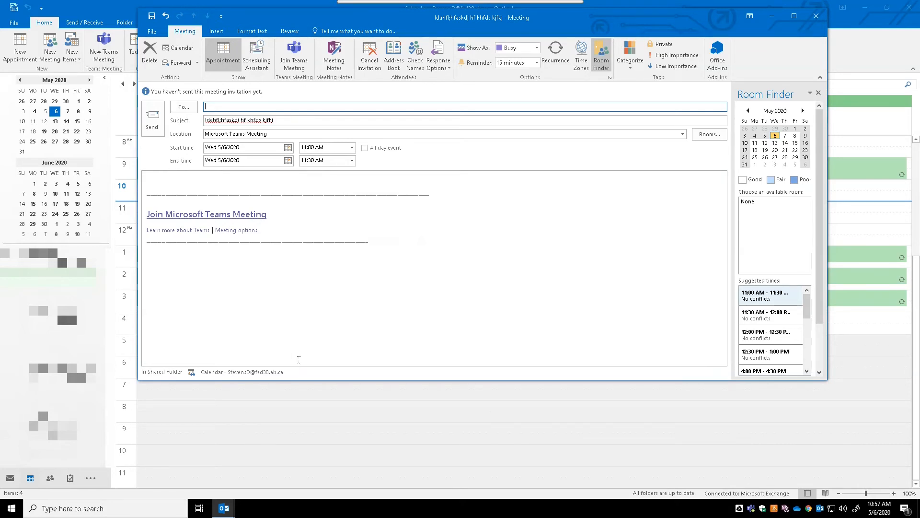
mouse_move(300, 330)
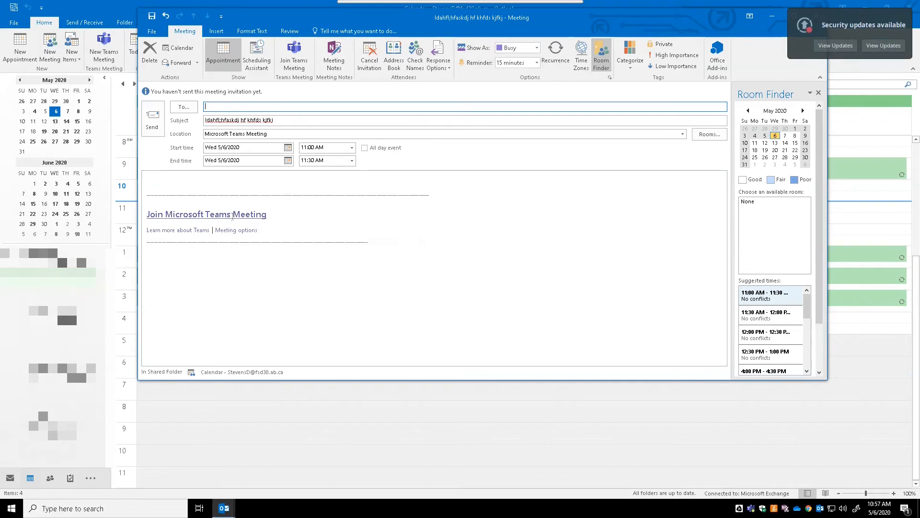
mouse_move(203, 214)
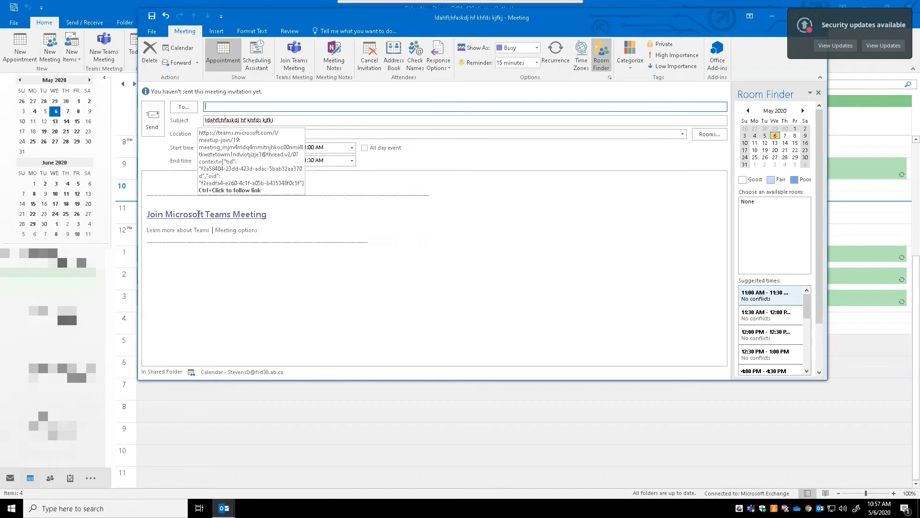
- Copy the Join Microsoft Teams Meeting hyperlink and paste it into the Location field
right_click(198, 215)
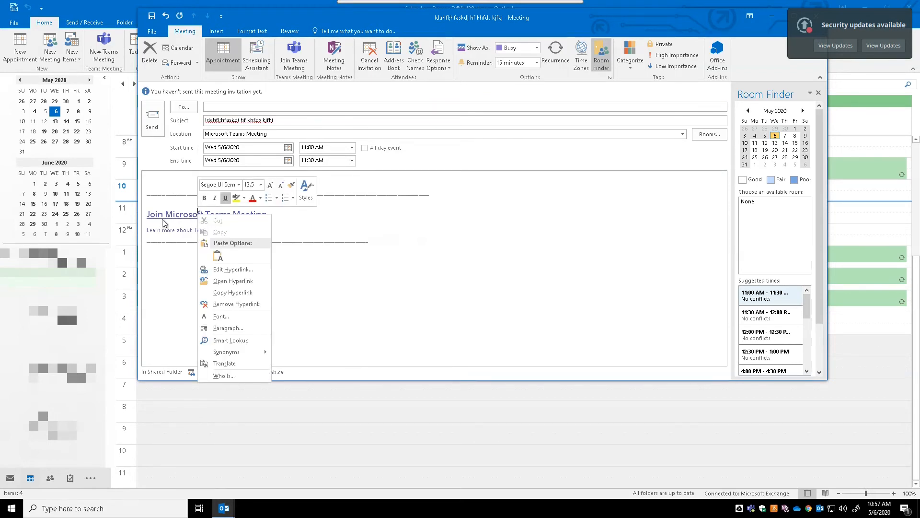
mouse_move(231, 269)
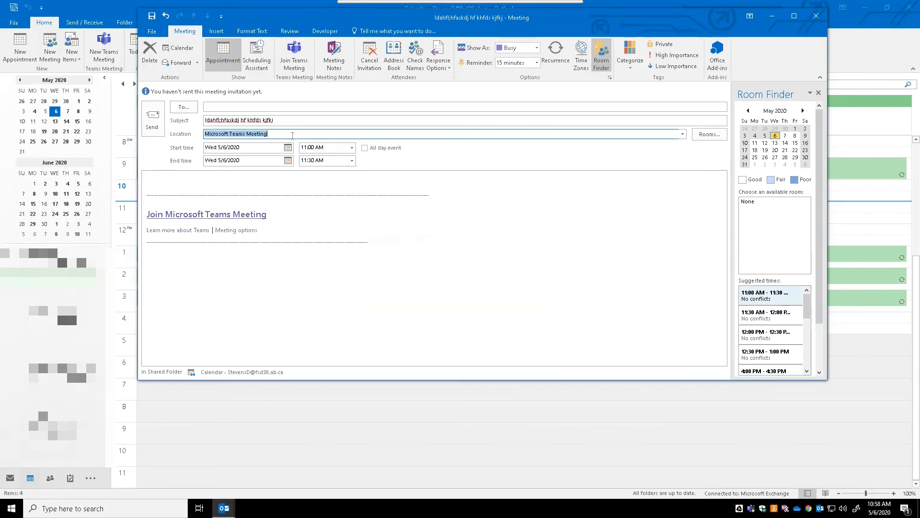
text(wZTEtOWM1NDViOTJlZjE3%40thread.v2/0?context=...)
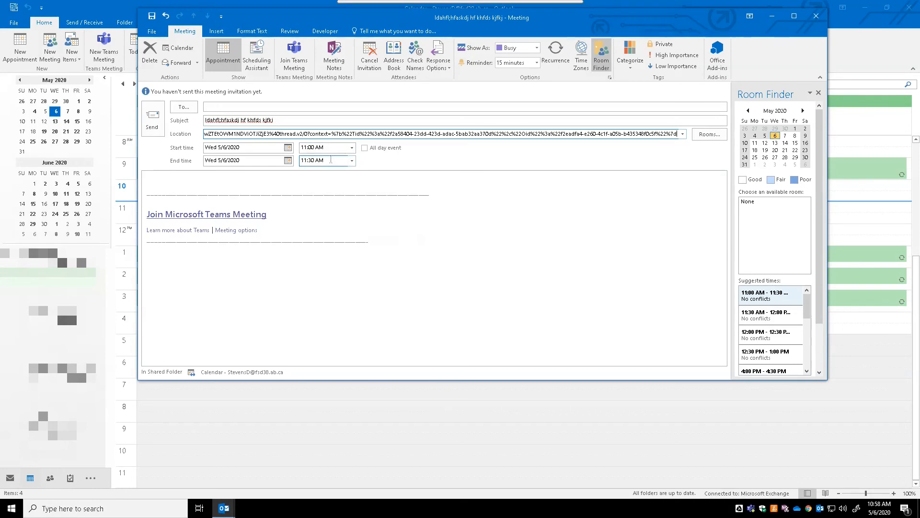